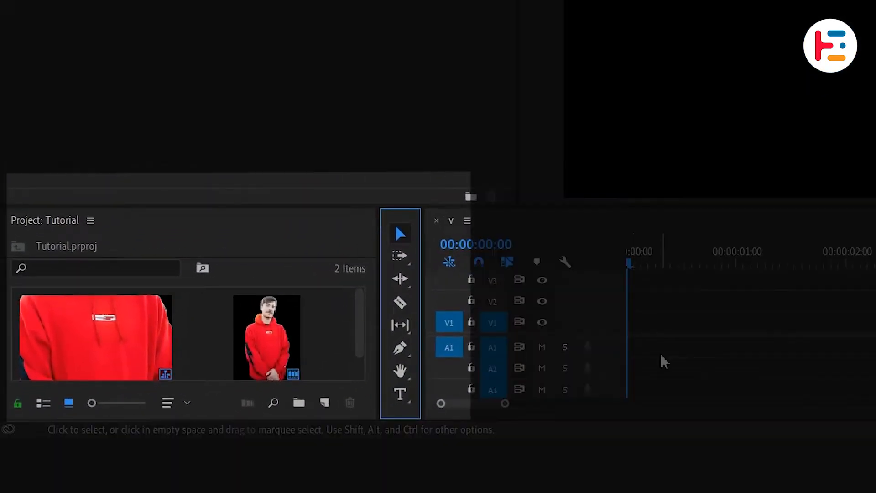
Step: Create a 1920×1080, 30 fps Color Matte and drag it onto track V1
left_click(324, 402)
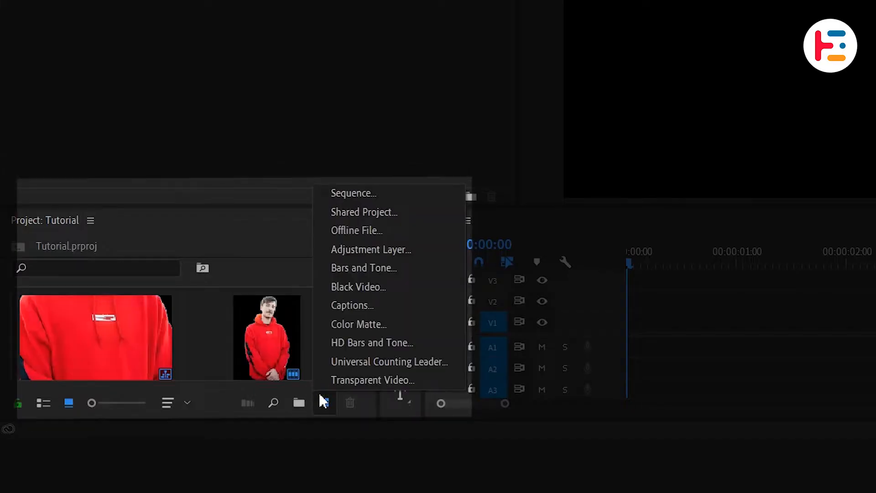
left_click(359, 324)
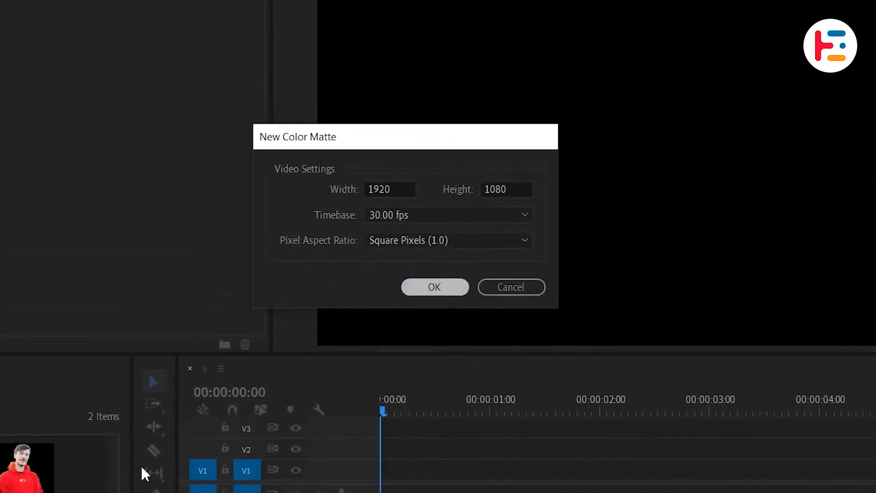
left_click(434, 287)
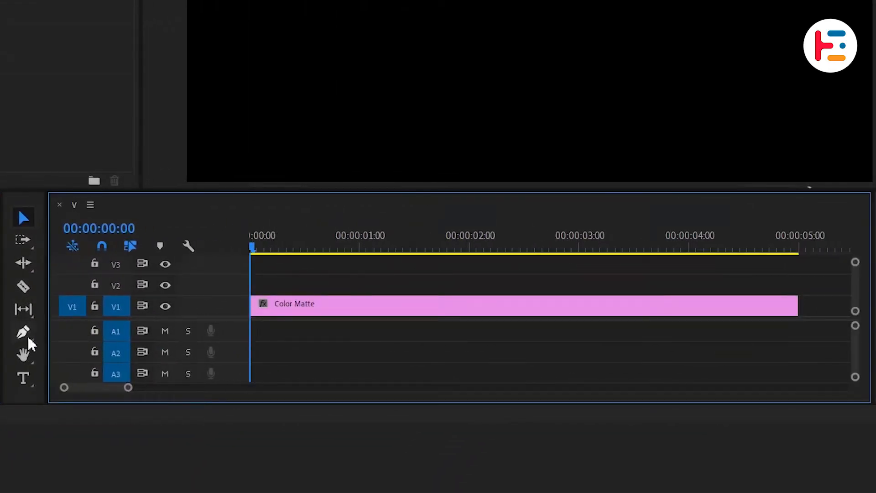
left_click(24, 329)
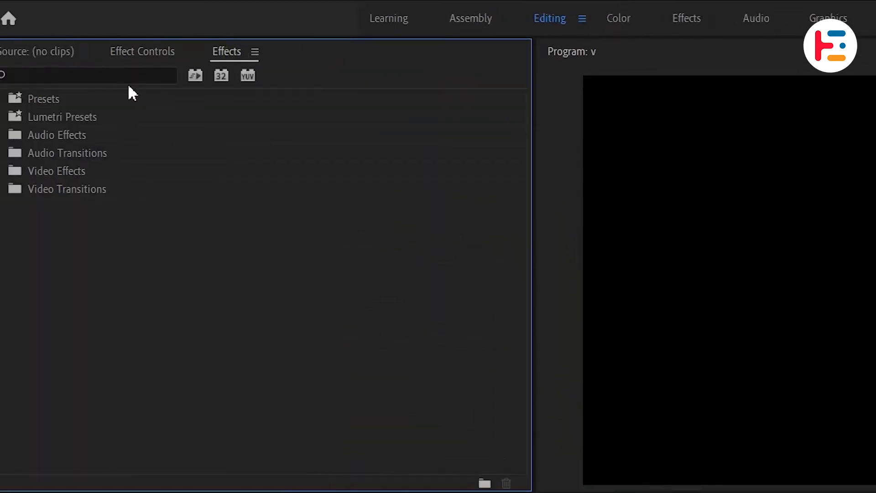
Step: Apply the Grid effect to the matte, sized from width, at width 97
type("grid")
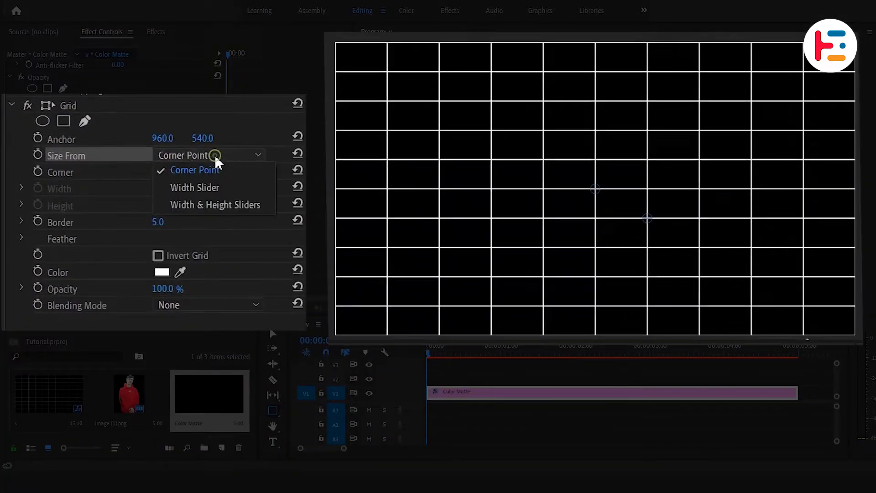
left_click(194, 188)
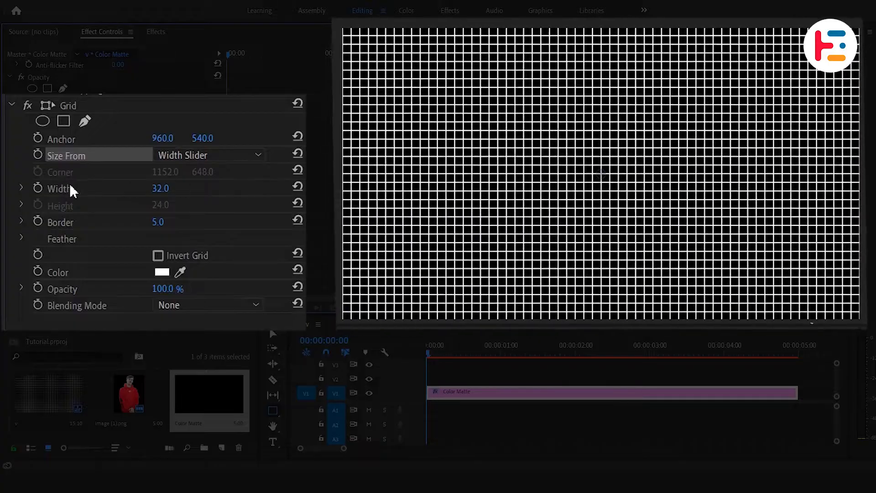
left_click_drag(161, 187, 179, 188)
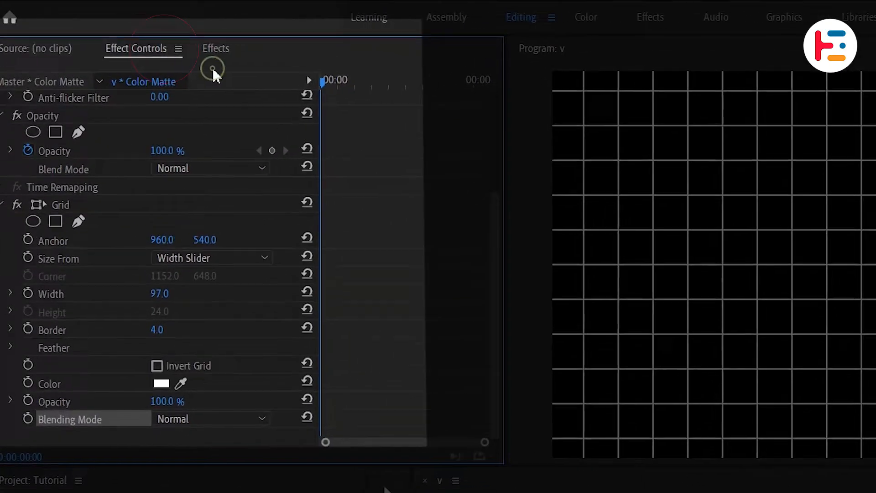
Step: Apply Offset and keyframe Shift Center To's Y value at two times
left_click(215, 48)
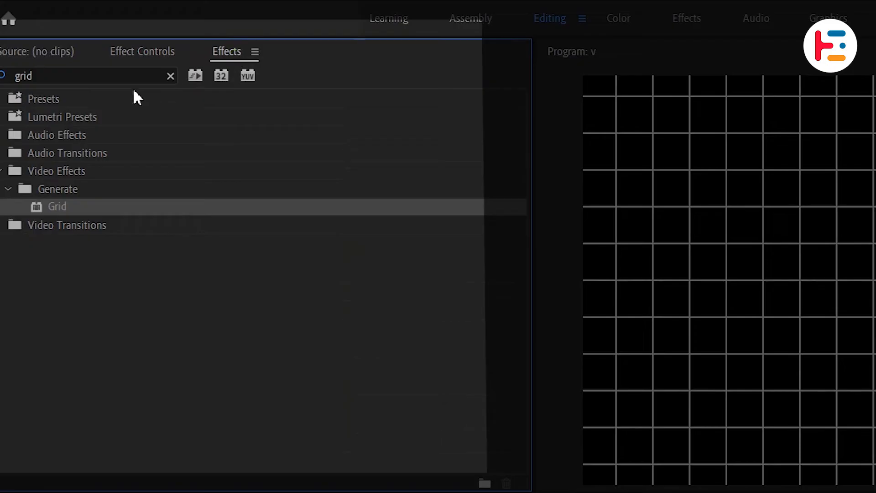
type("off")
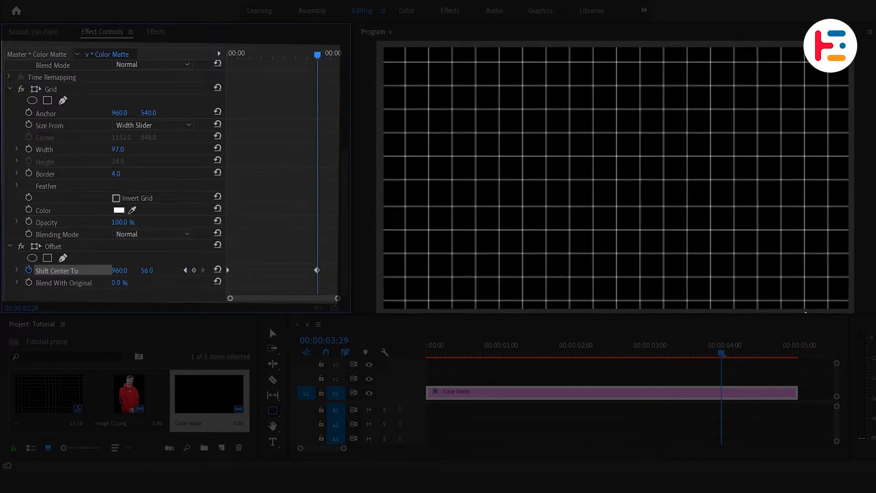
left_click_drag(146, 269, 146, 269)
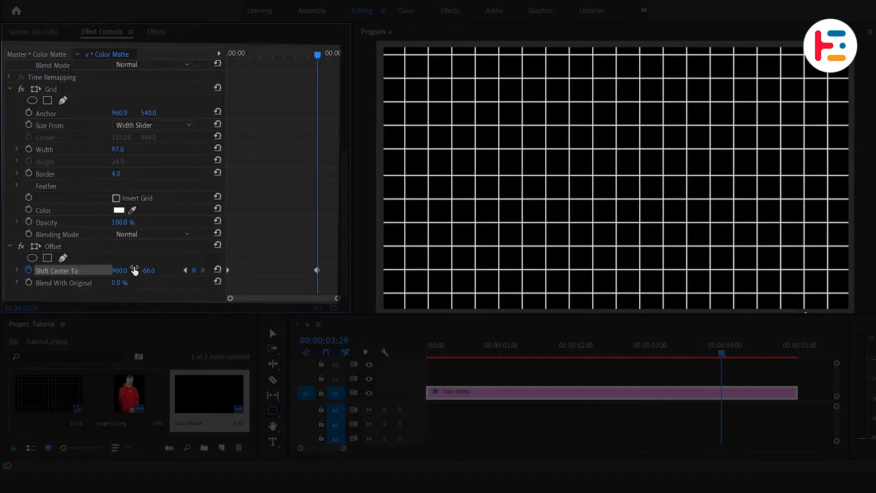
left_click_drag(119, 270, 157, 270)
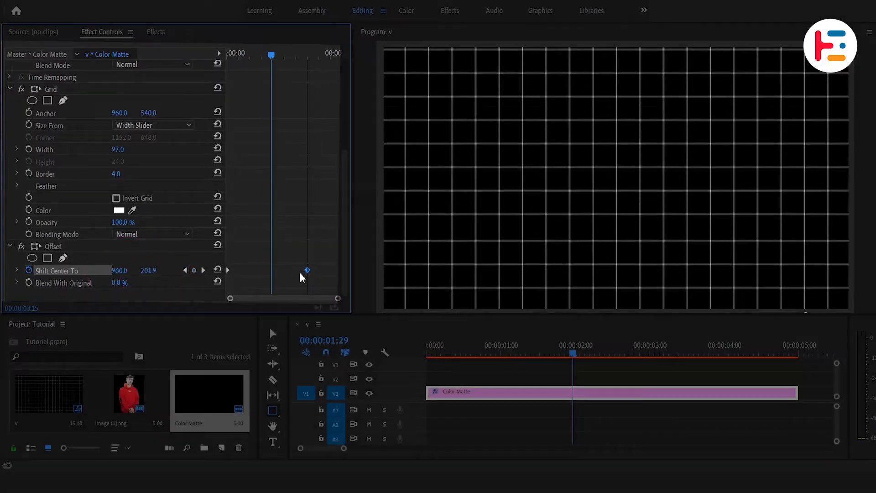
Step: Apply Ramp to the grid with a pure red (FF0000) end colour
left_click(156, 32)
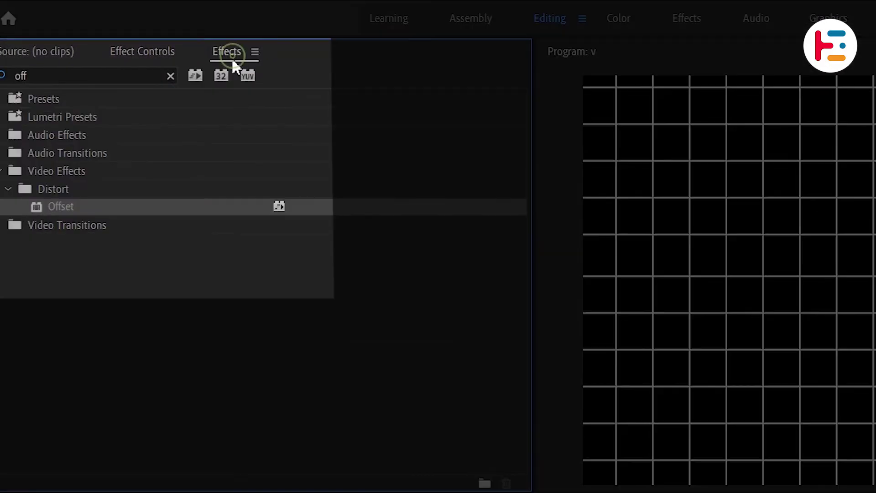
type("ramp")
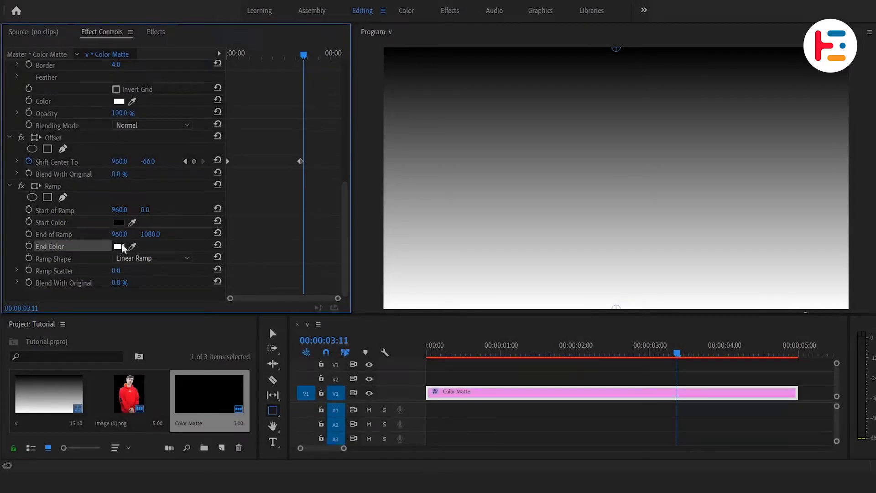
left_click(118, 246)
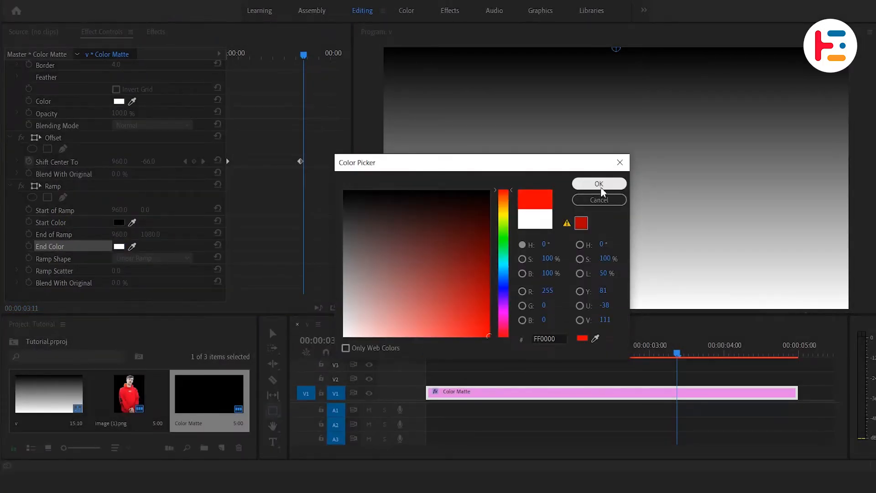
left_click(600, 184)
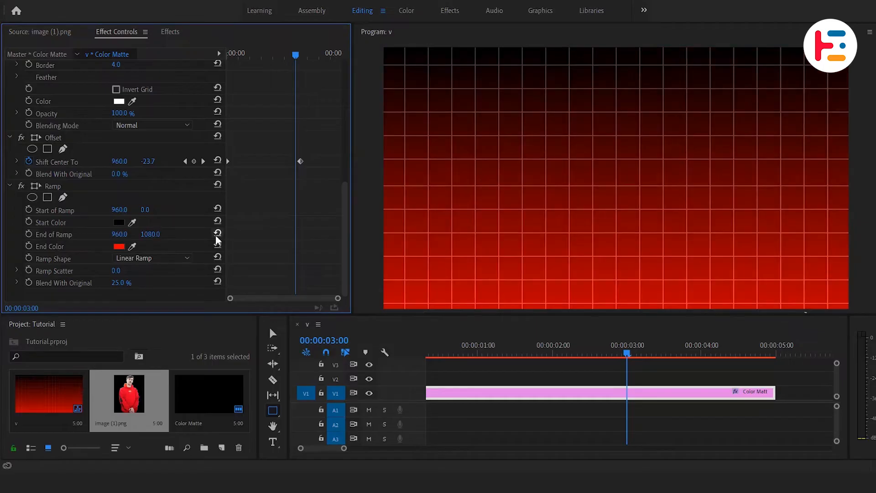
mouse_move(135, 399)
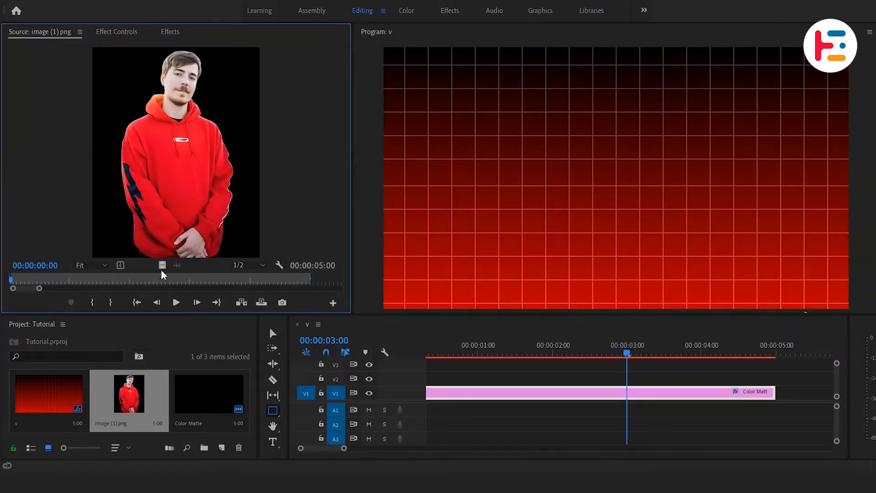
Step: Place image (1).png above the grid and set its position keyframe to Ease Out
left_click_drag(129, 391, 453, 380)
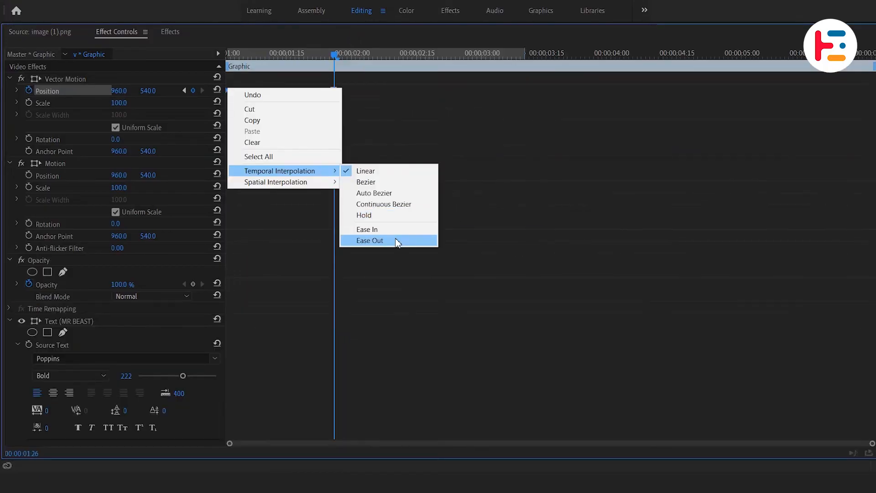
left_click(369, 240)
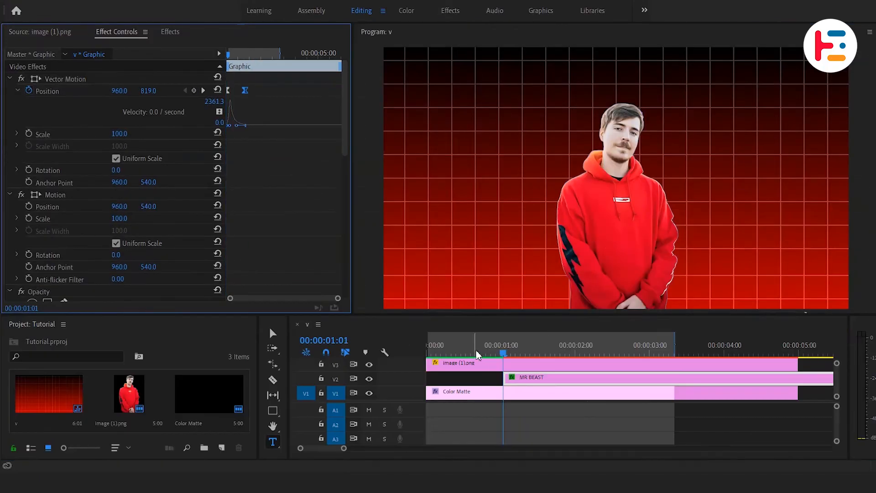